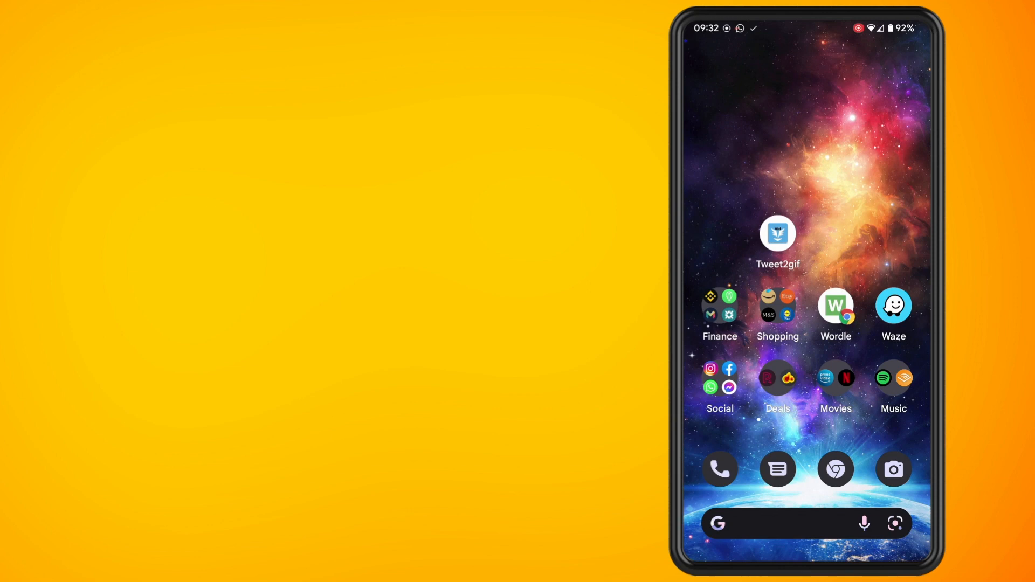
Step: Launch Twitter from the Social folder and return to the 'gif' search results
{"action": "type", "text": "play store"}
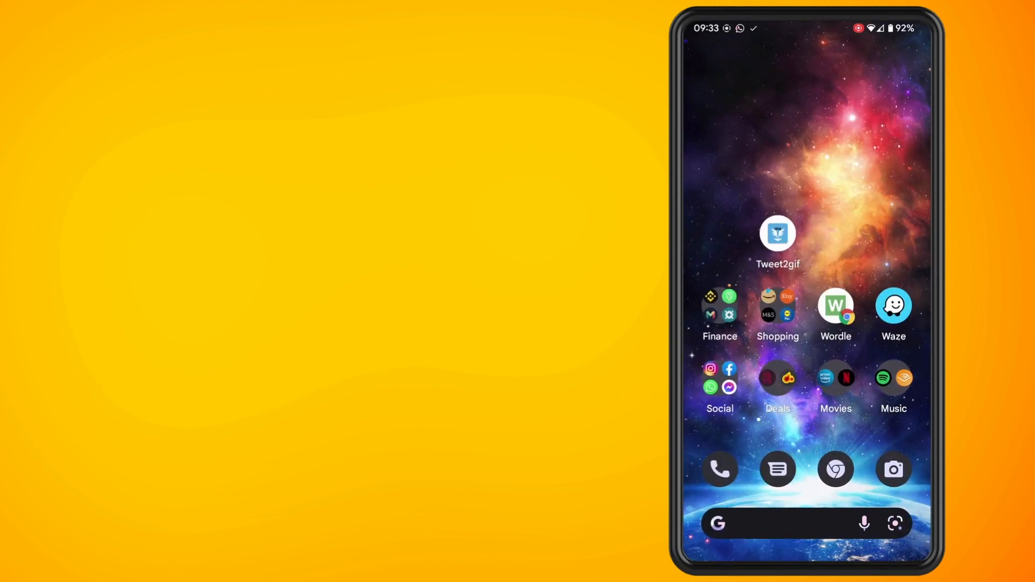
{"action": "left_click", "coordinate": [719, 379]}
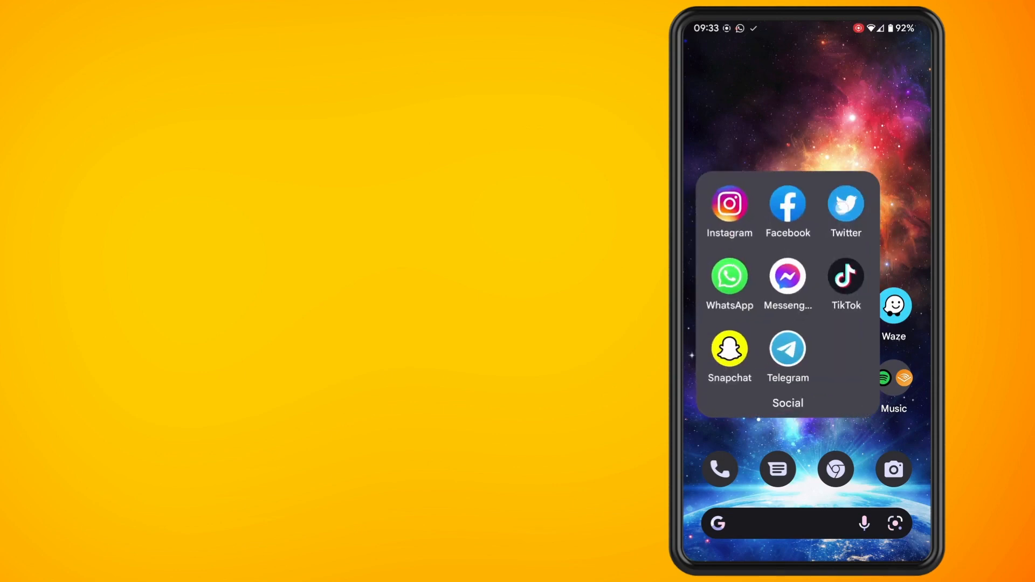
{"action": "left_click", "coordinate": [845, 204]}
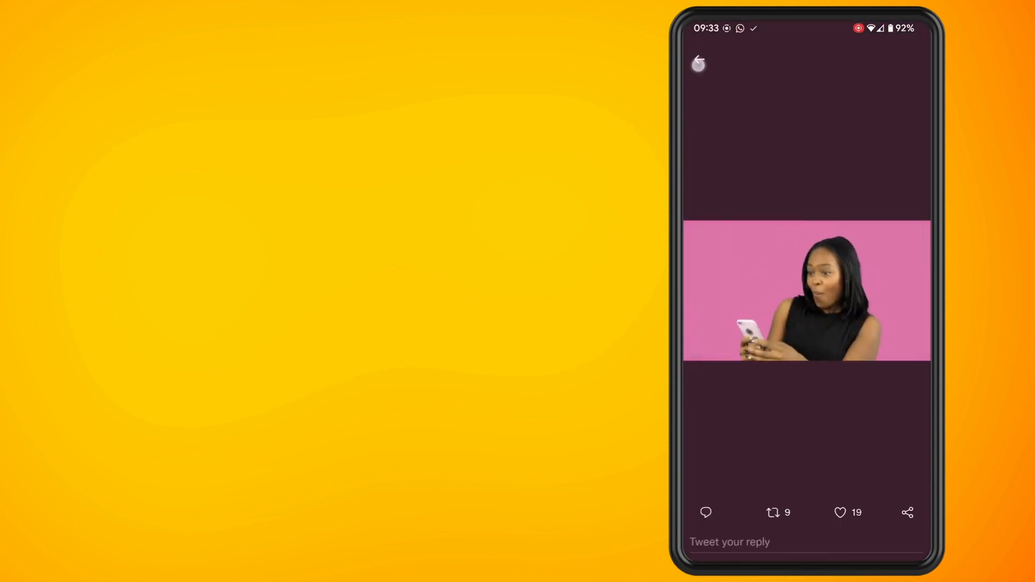
{"action": "left_click", "coordinate": [698, 64]}
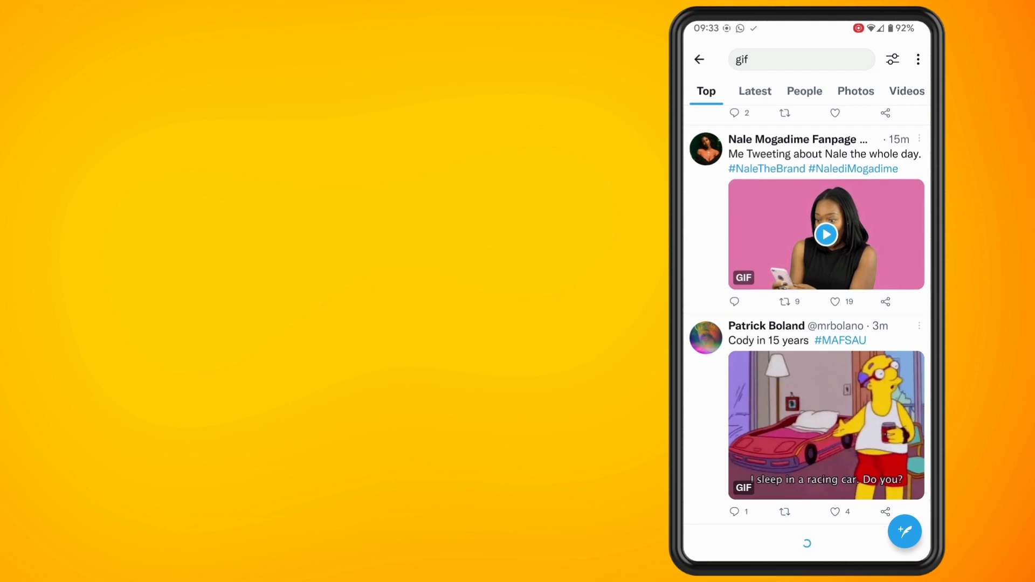
Step: Share the racing-car GIF tweet to bring up the phone's list of share targets
{"action": "left_click", "coordinate": [884, 511]}
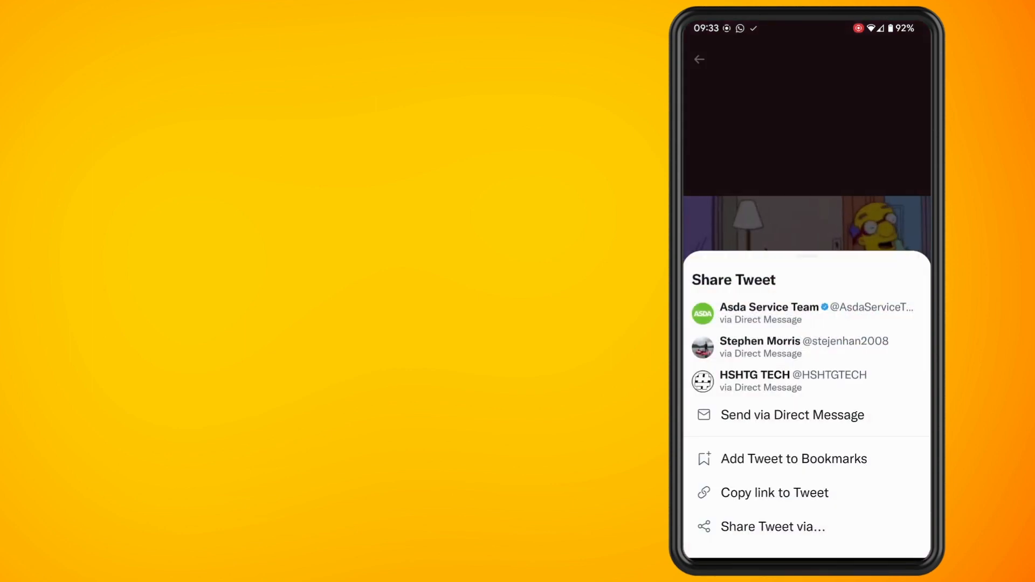
{"action": "left_click", "coordinate": [771, 526]}
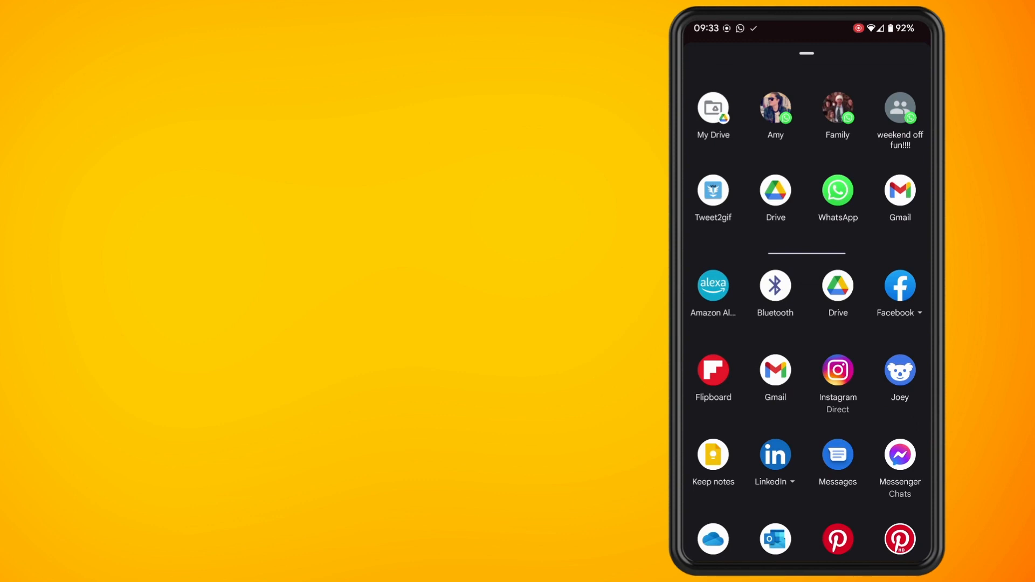
Step: Send the tweet link to Tweet2gif and start the Download GIF
{"action": "left_click", "coordinate": [713, 192]}
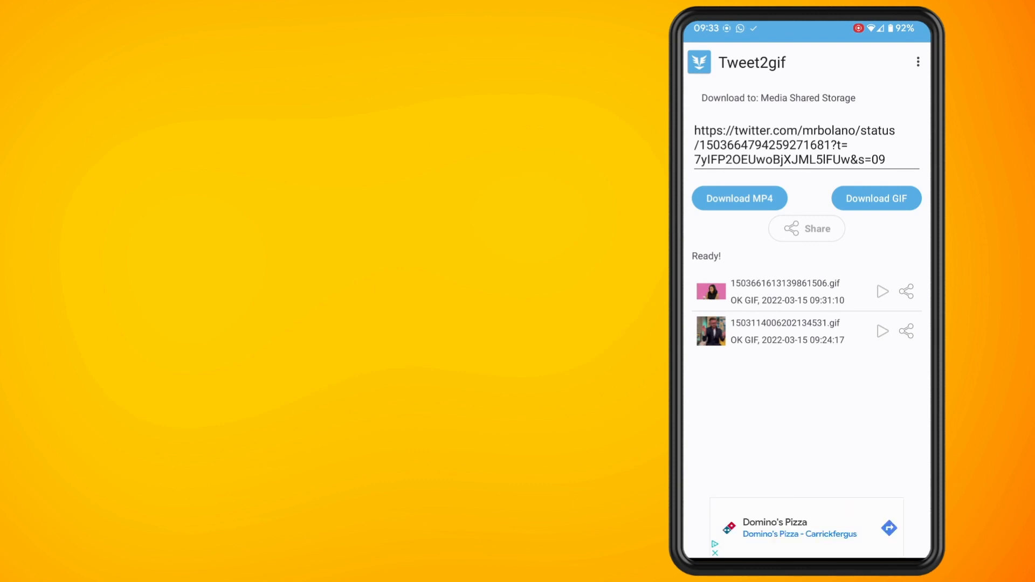
{"action": "left_click", "coordinate": [875, 198]}
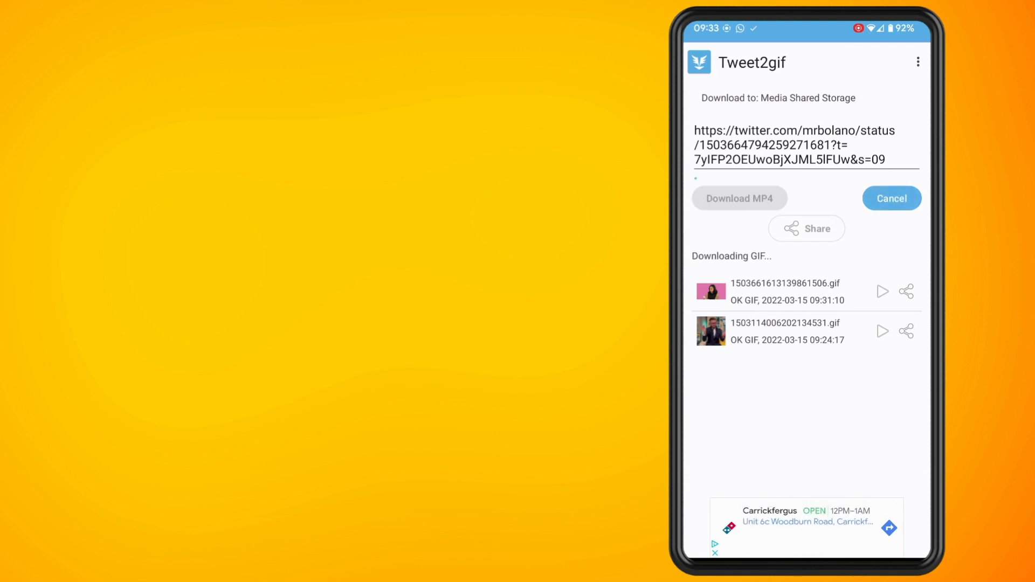